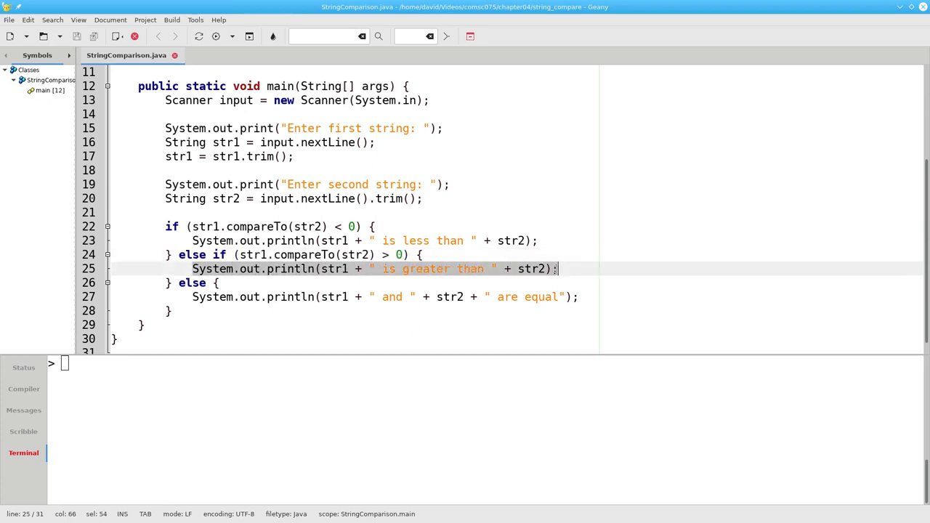
# - Focus the terminal prompt in the bottom panel and begin a java command
pyautogui.doubleClick(193, 283)
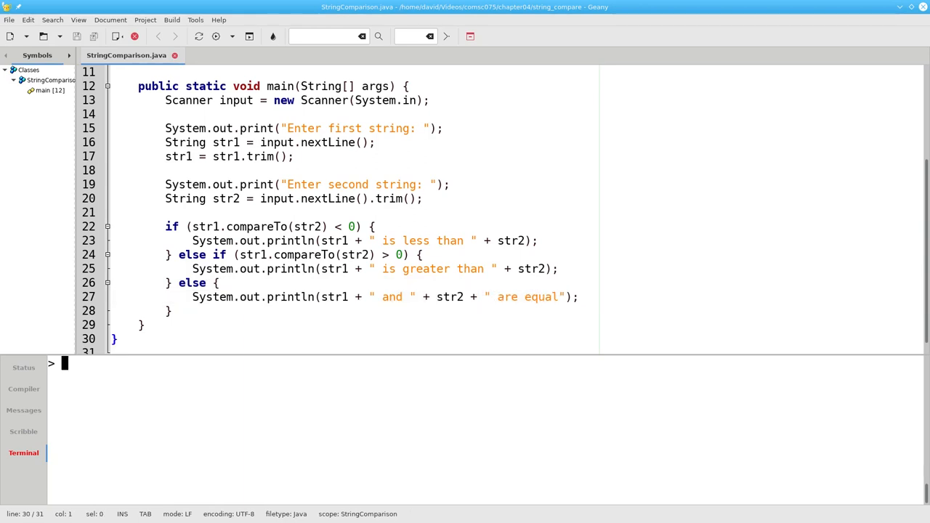
pyautogui.write('java')
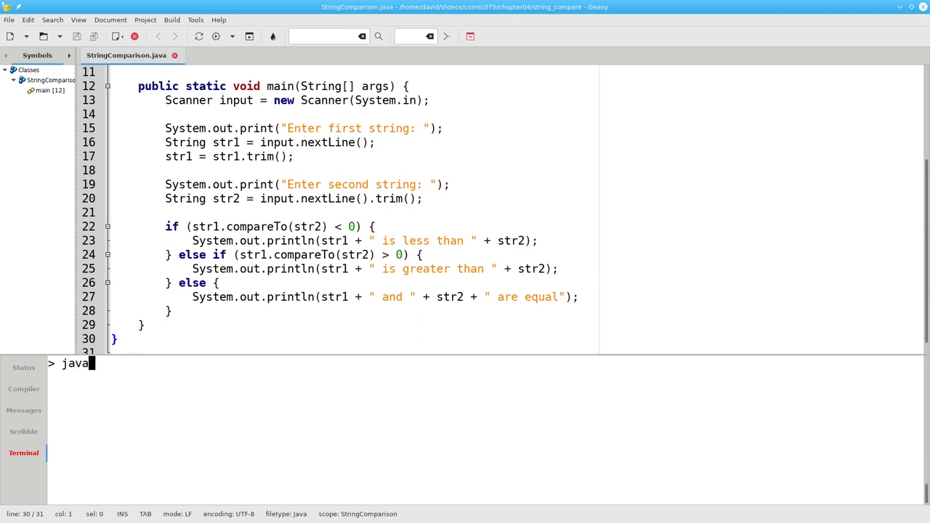
# - Run java StringComparison and compare 'zebra' with 'horse'
pyautogui.write('StringComparison')
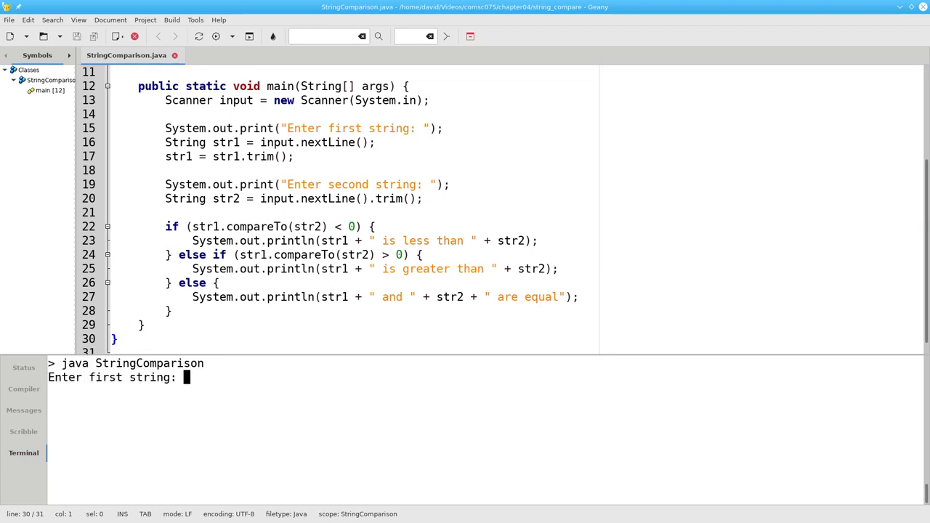
pyautogui.write('zebra')
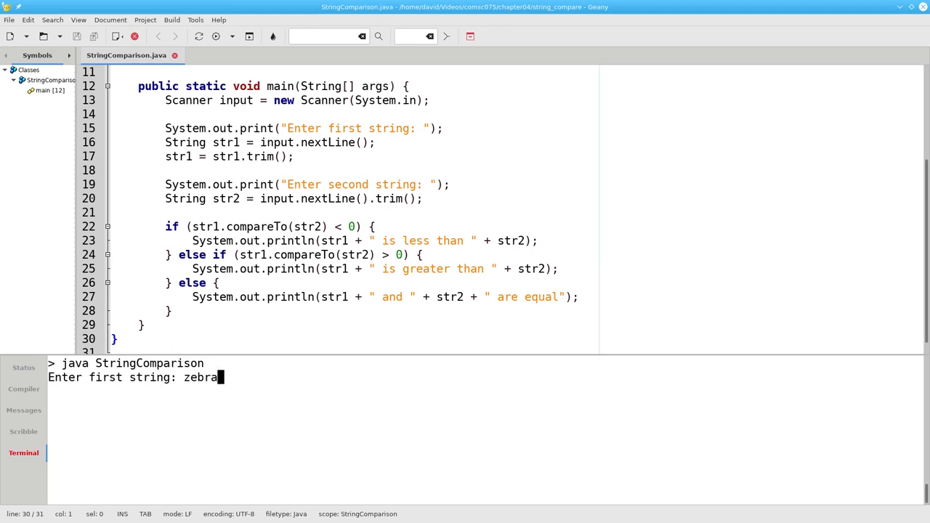
pyautogui.write('horse')
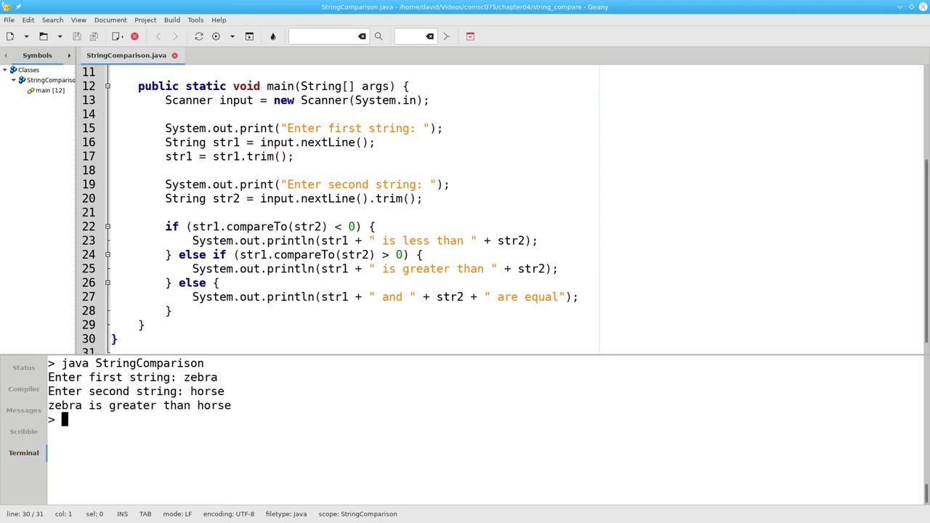
# - Rerun the program and enter 'cat' and 'Dog' as the two strings
pyautogui.write('ante')
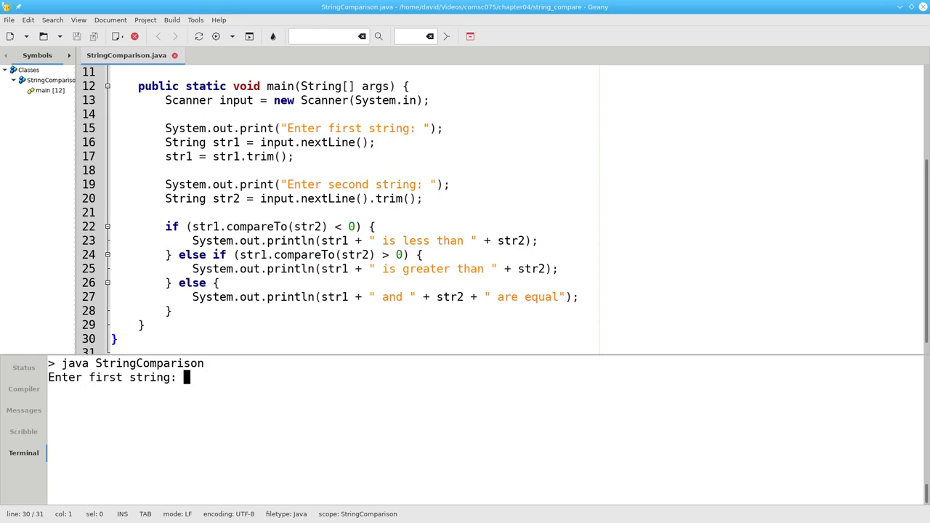
pyautogui.write('cat')
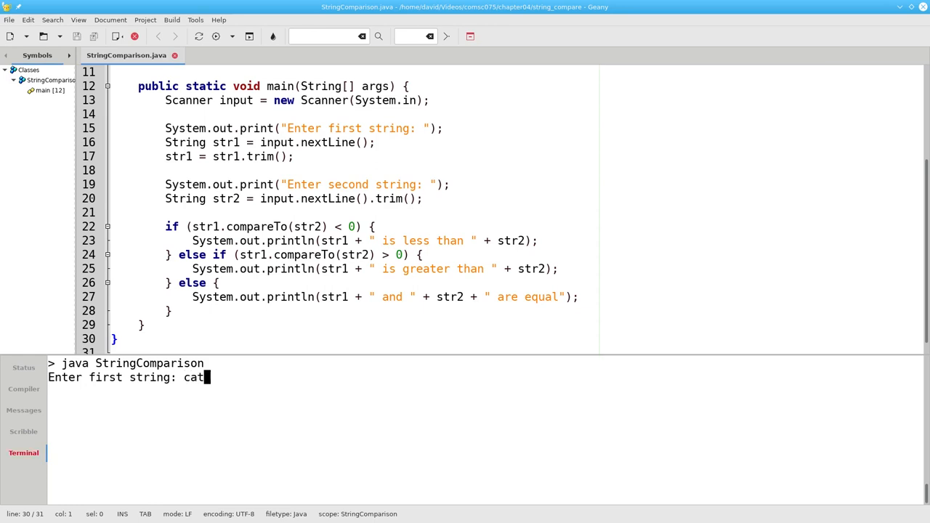
pyautogui.write('Dog')
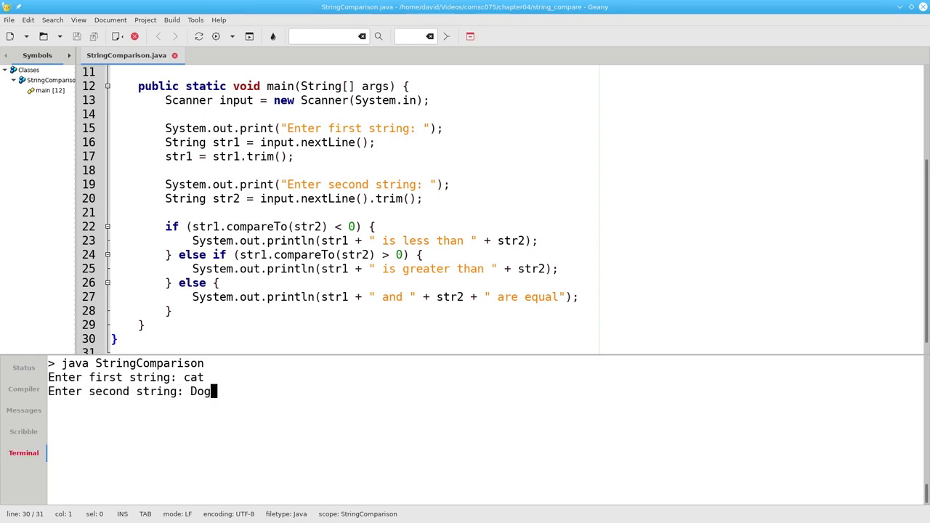